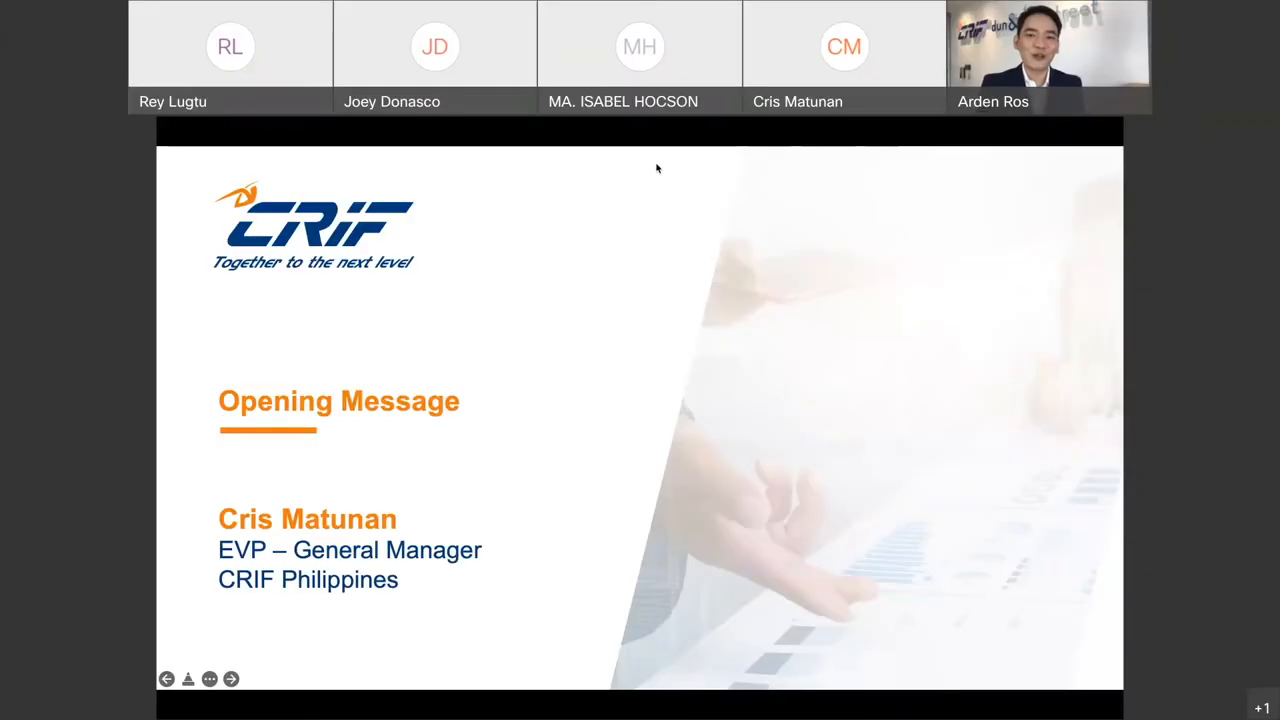
mouse_move(660, 323)
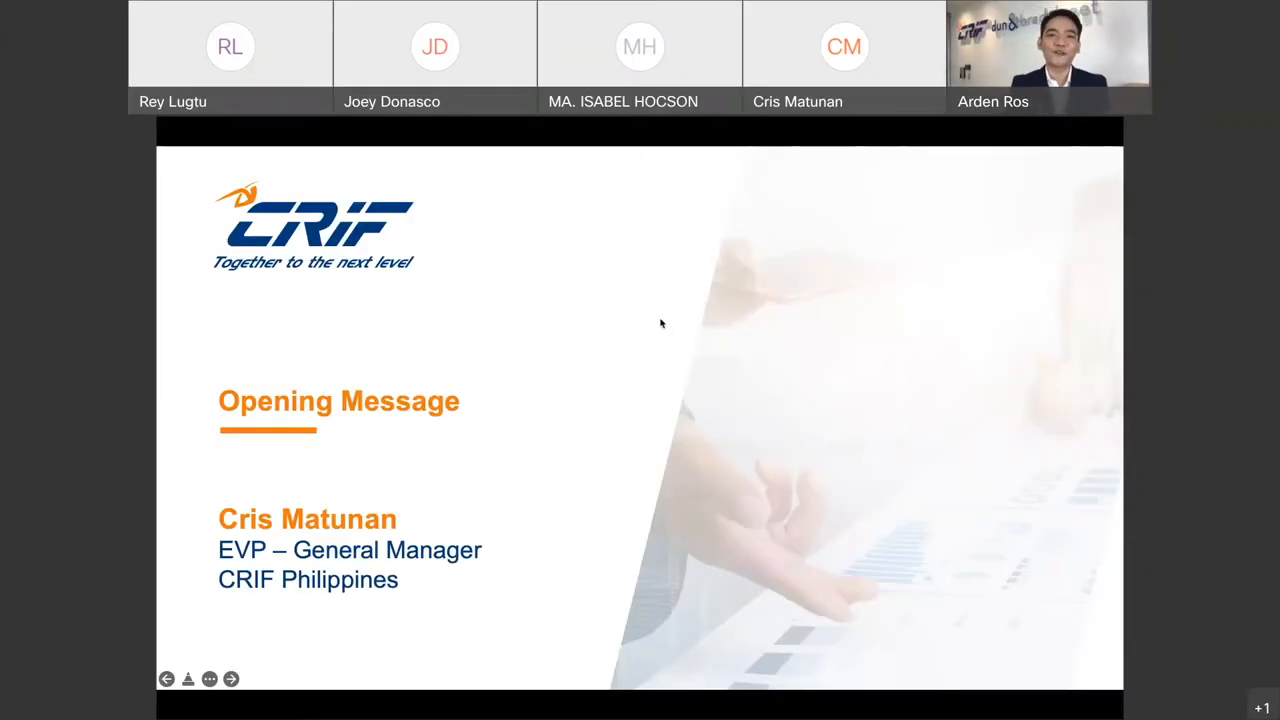
mouse_move(638, 168)
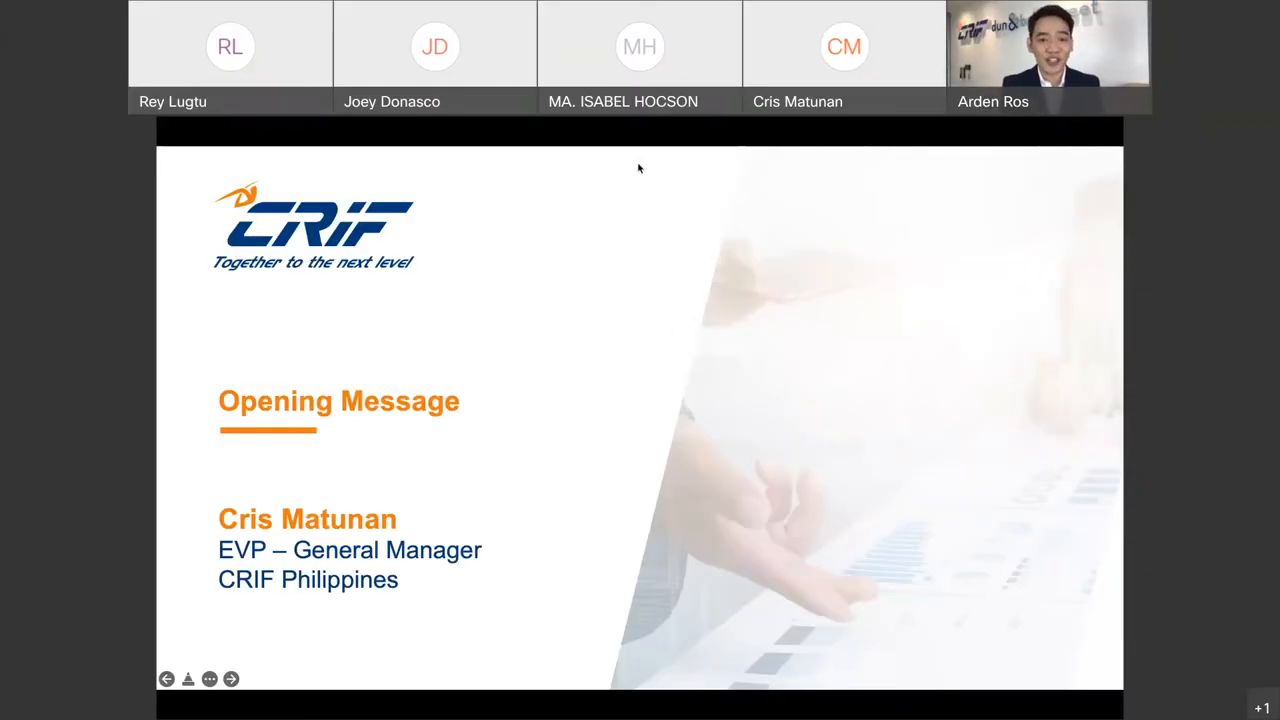